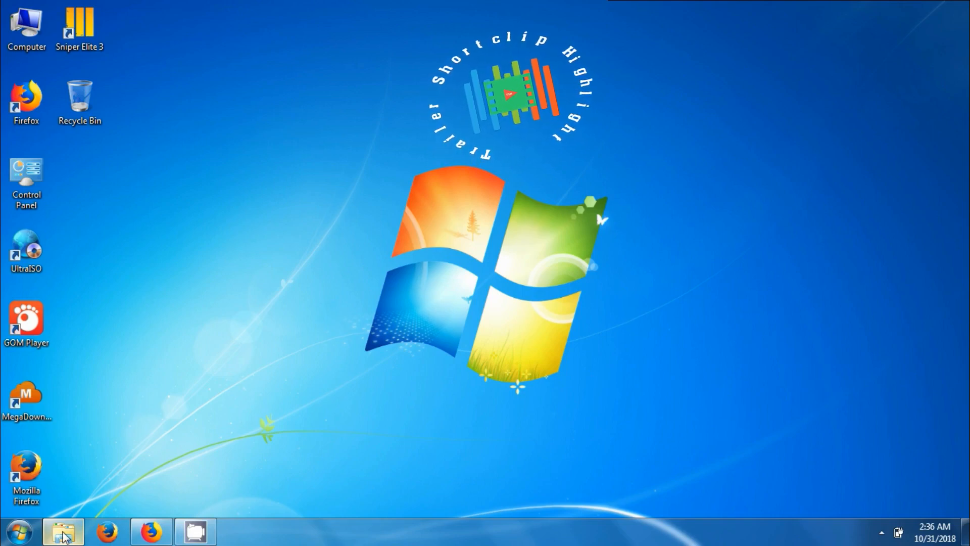
# - Run ChromeSetup from Downloads\Programs, which stops with a Group Policy block
pyautogui.click(60, 530)
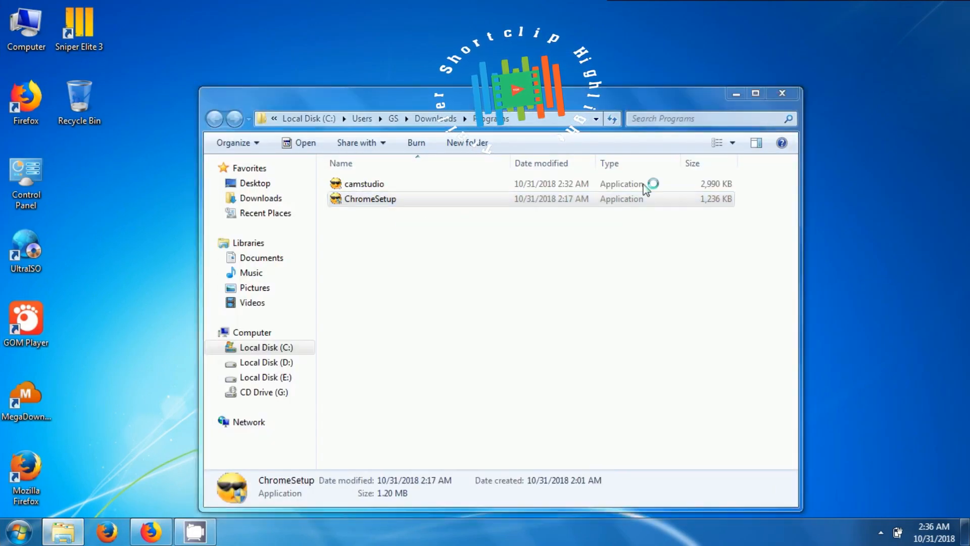
pyautogui.doubleClick(370, 199)
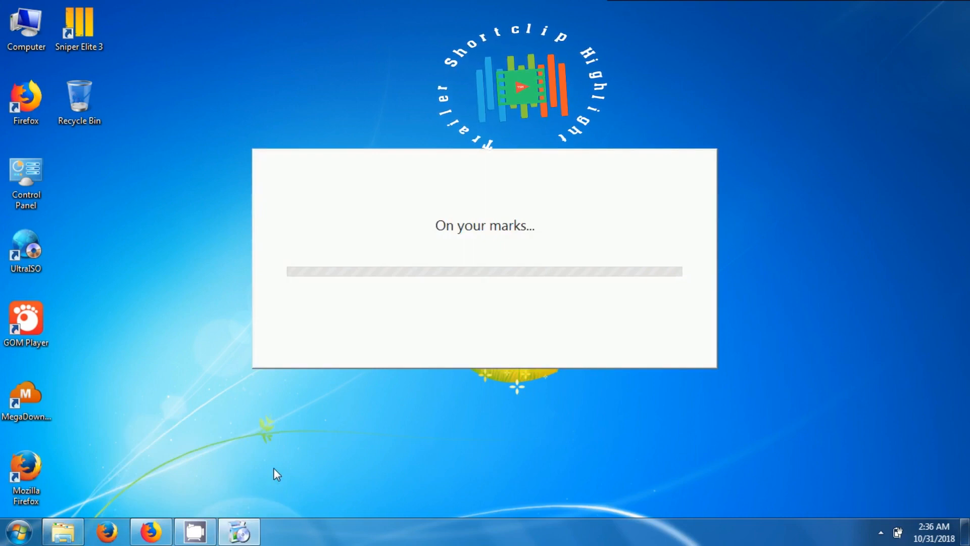
pyautogui.moveTo(320, 419)
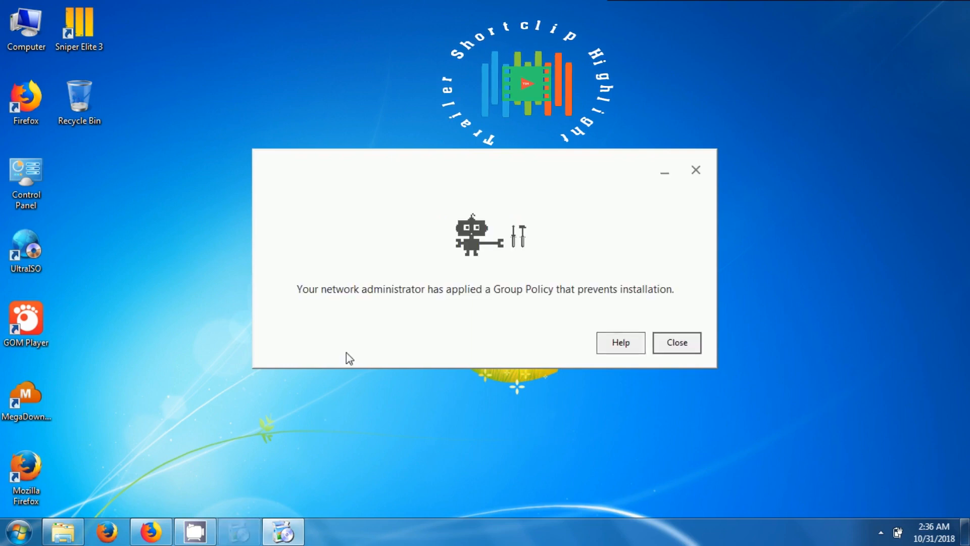
pyautogui.moveTo(570, 298)
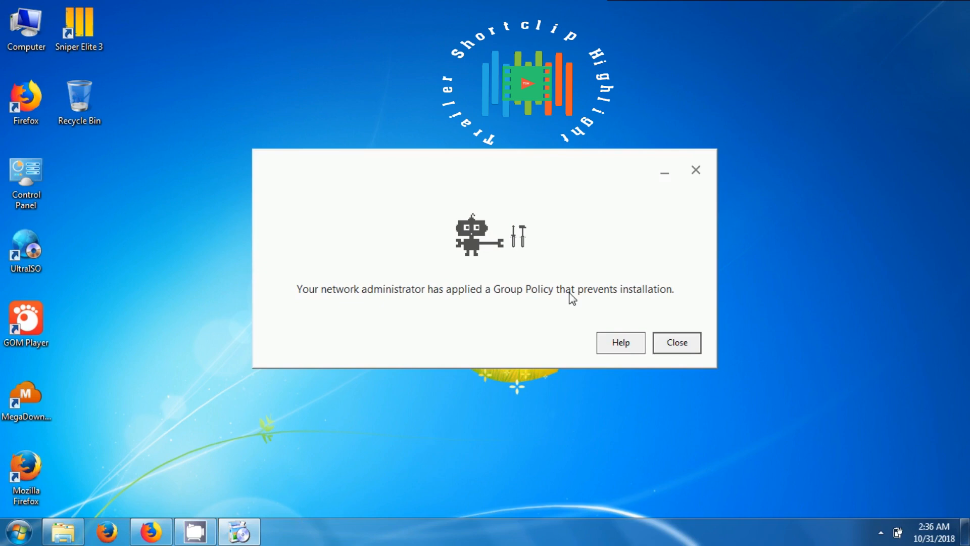
pyautogui.moveTo(315, 306)
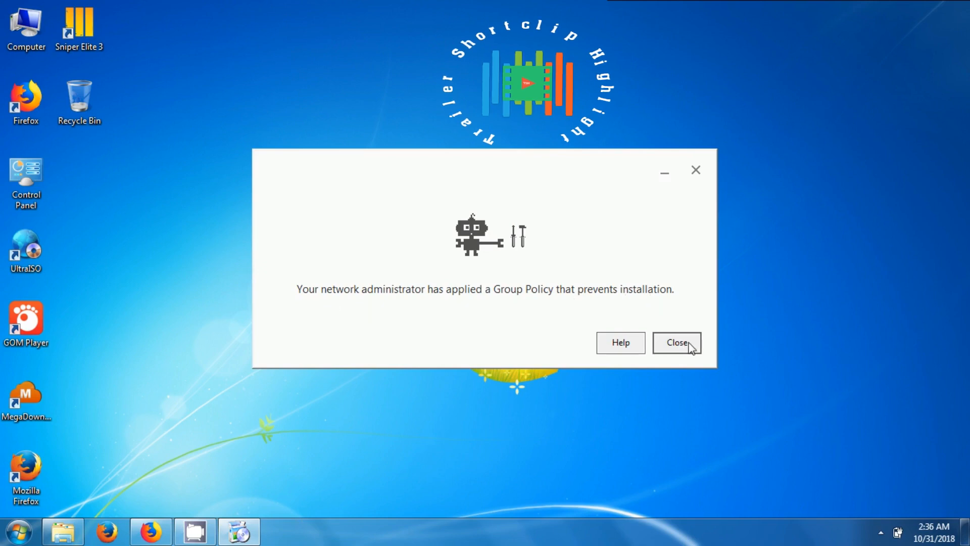
# - Dismiss the Group Policy error and launch Registry Editor via Start menu search
pyautogui.click(677, 343)
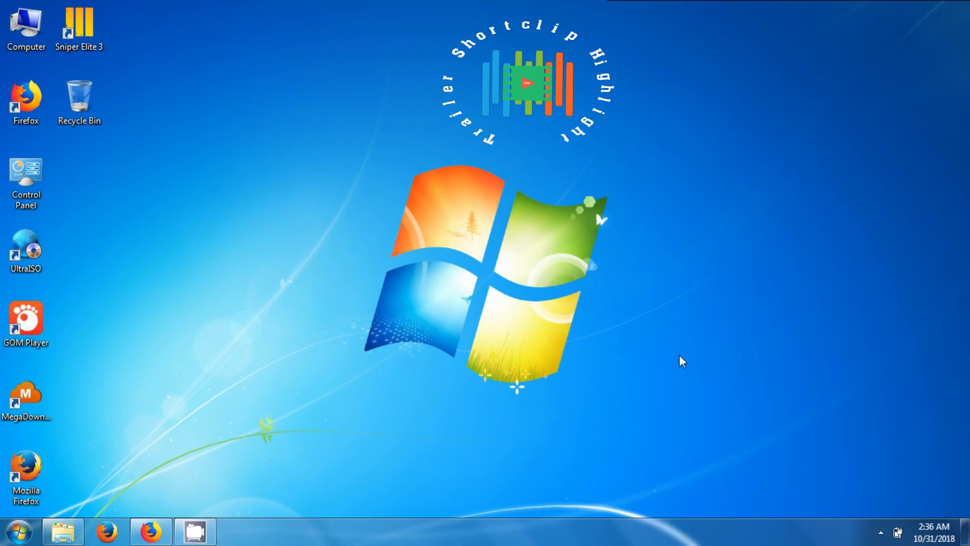
pyautogui.click(18, 528)
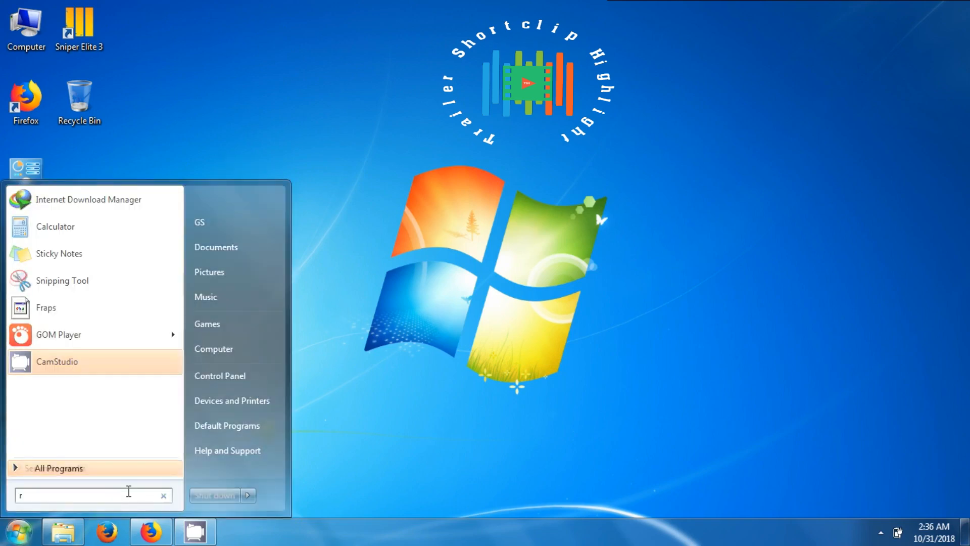
pyautogui.write('un')
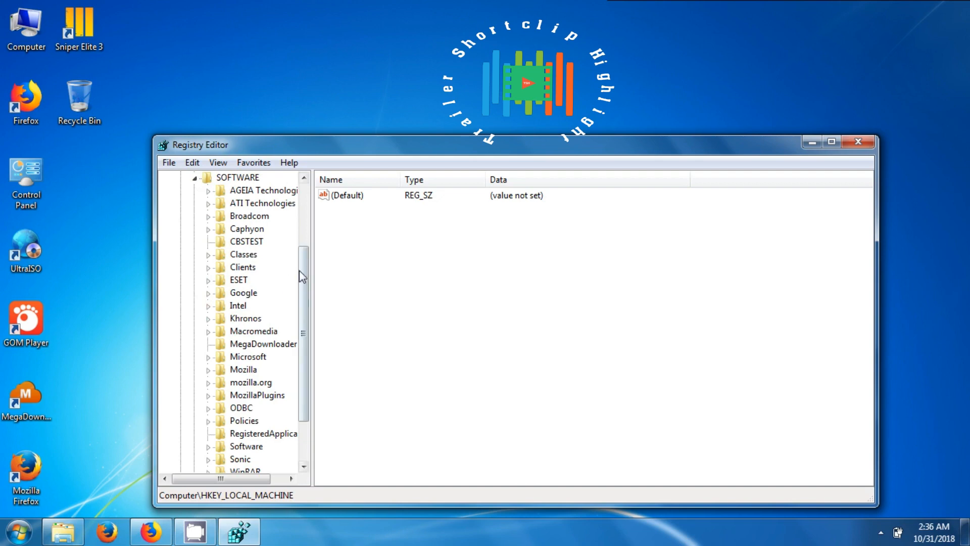
# - Select HKLM\SOFTWARE\Policies\Google\Update, showing its DWORD values at 0
pyautogui.scroll(-3)
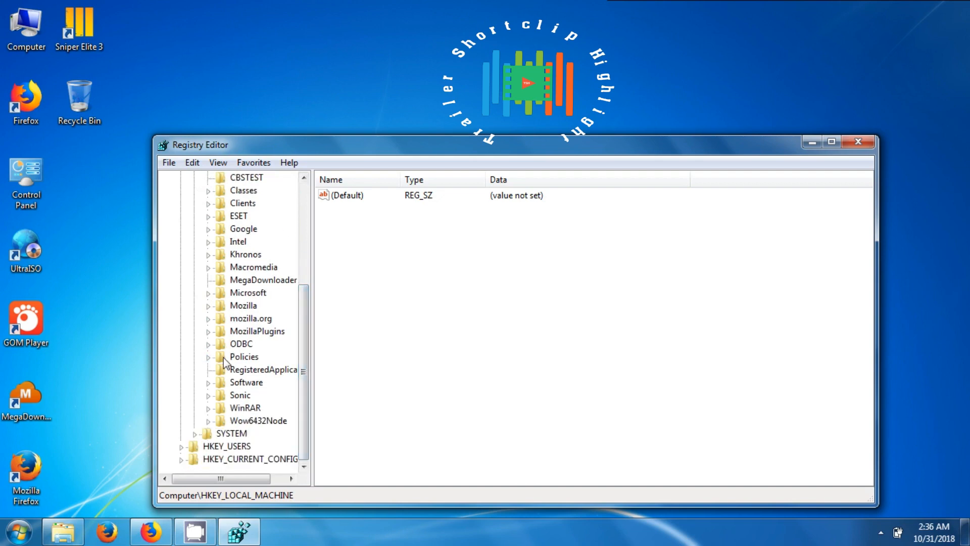
pyautogui.click(208, 356)
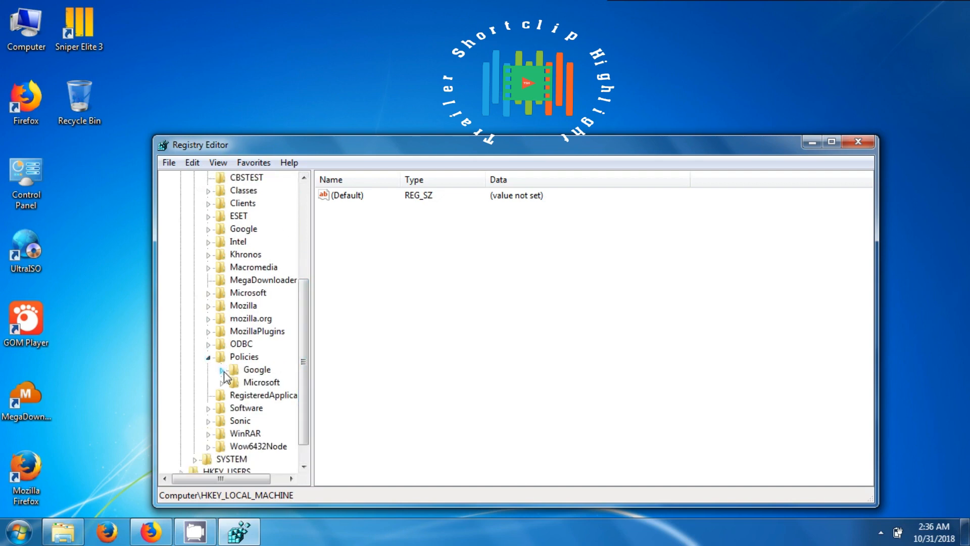
pyautogui.click(270, 395)
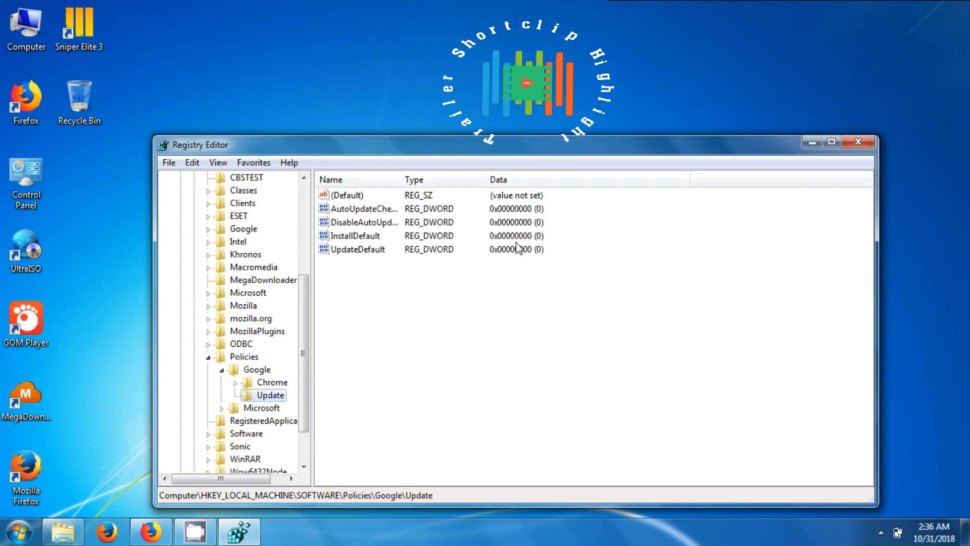
# - Set AutoUpdateCheckPeriodMinutes, InstallDefault and UpdateDefault to 1, leaving DisableAutoUpdateChecks at 0
pyautogui.click(365, 208)
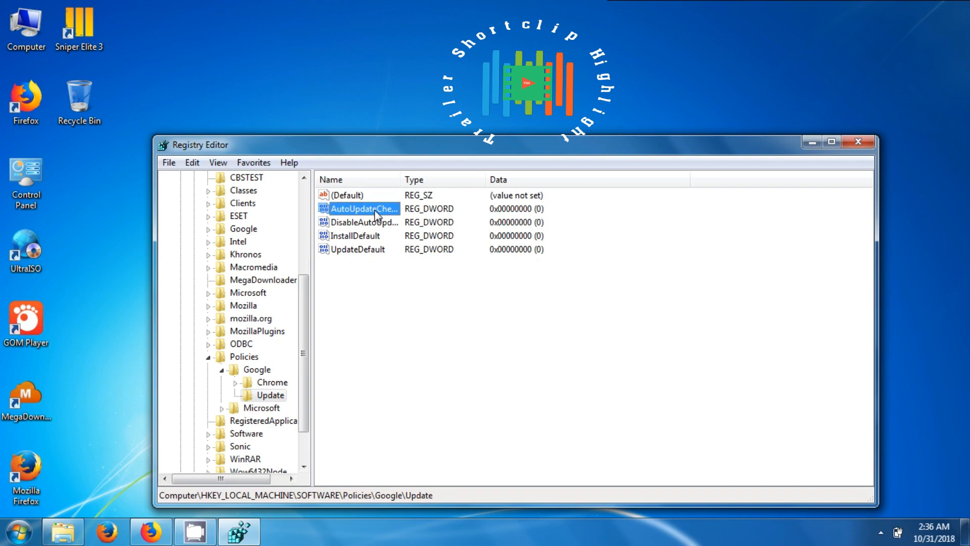
pyautogui.doubleClick(364, 208)
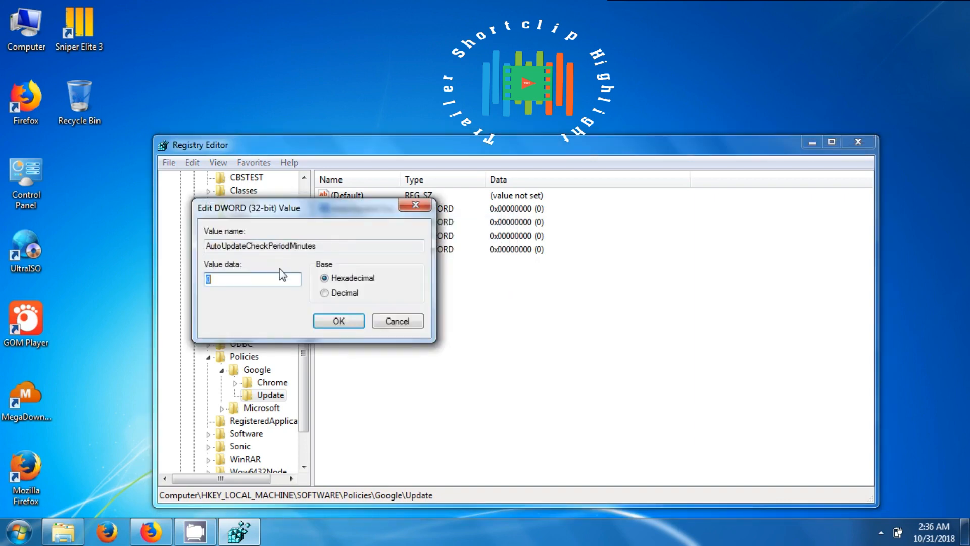
pyautogui.click(339, 322)
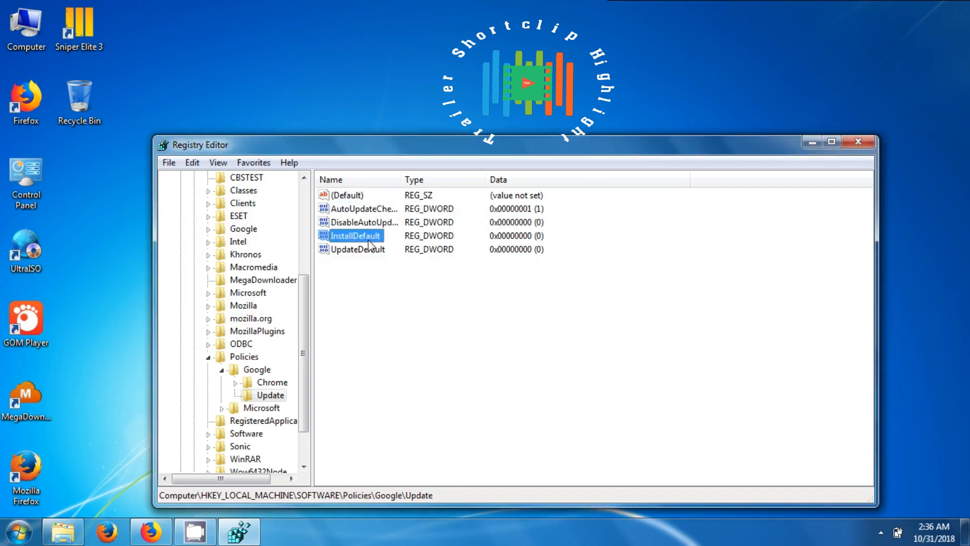
pyautogui.doubleClick(355, 236)
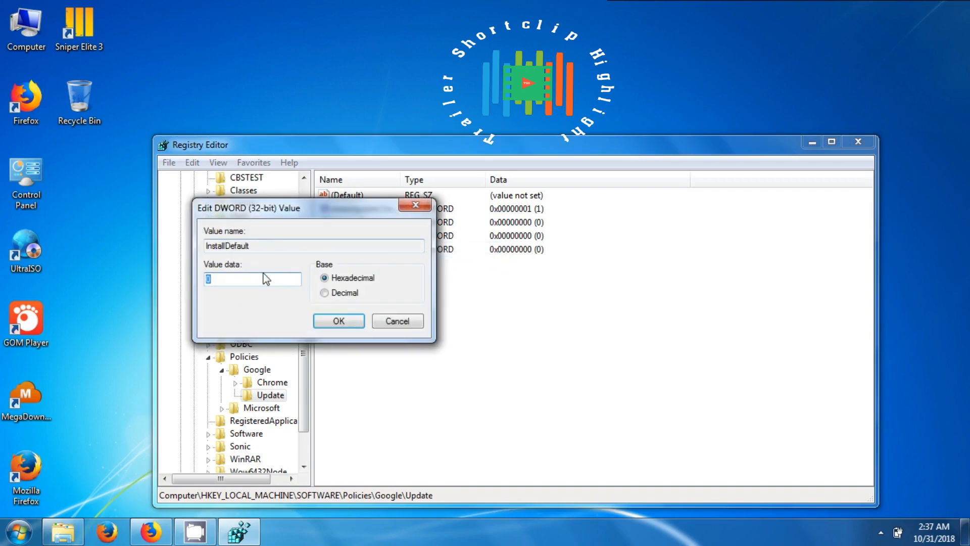
pyautogui.rightClick(357, 248)
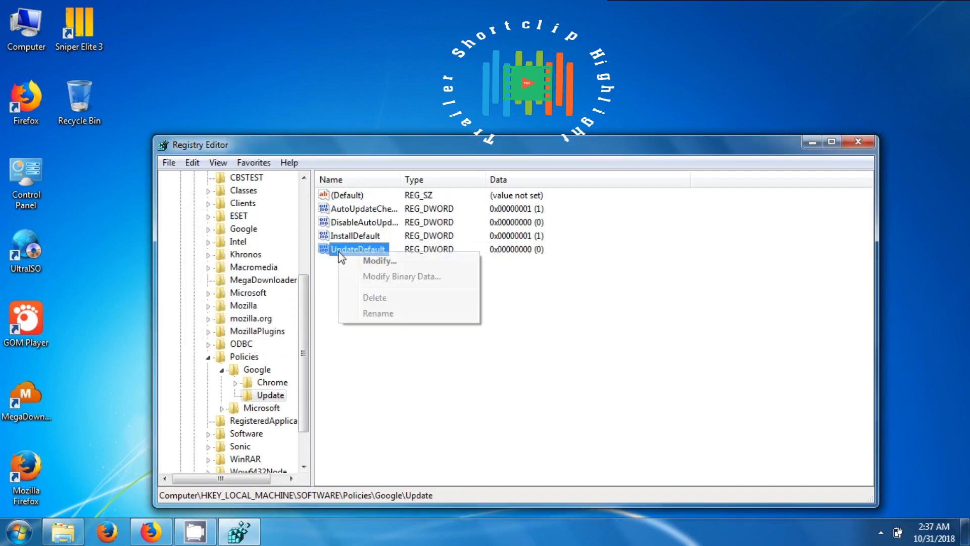
pyautogui.click(380, 261)
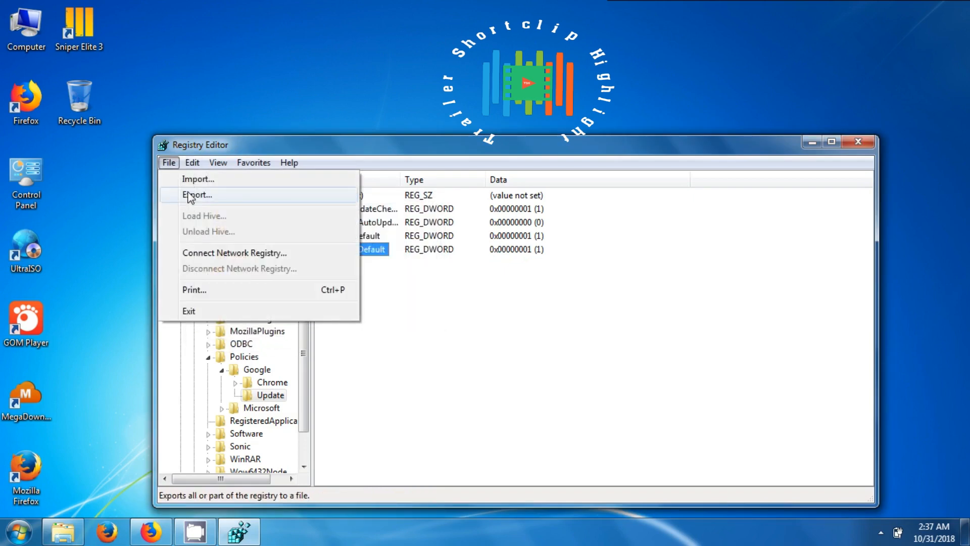
# - Export the Update key as config.reg to the Desktop and merge it back successfully
pyautogui.click(196, 195)
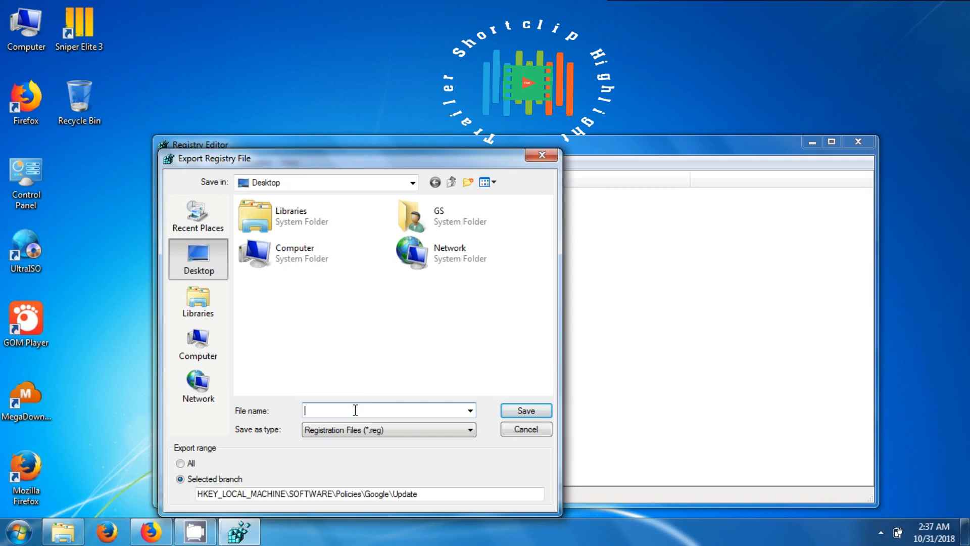
pyautogui.moveTo(344, 404)
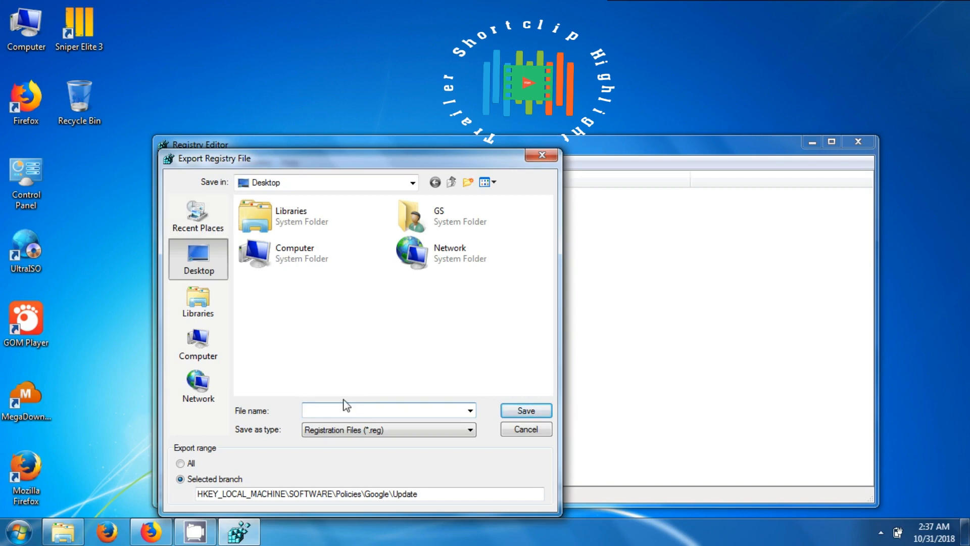
pyautogui.write('confi')
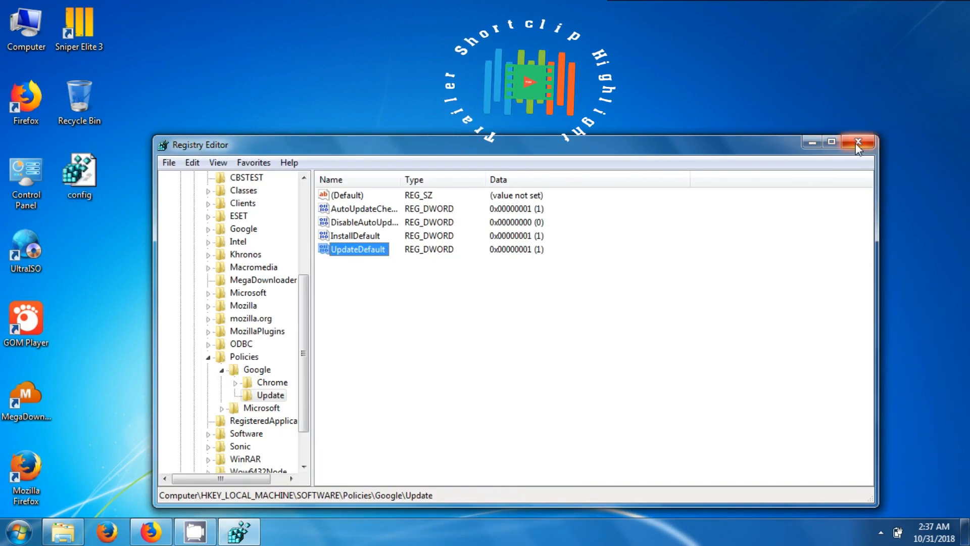
pyautogui.click(859, 144)
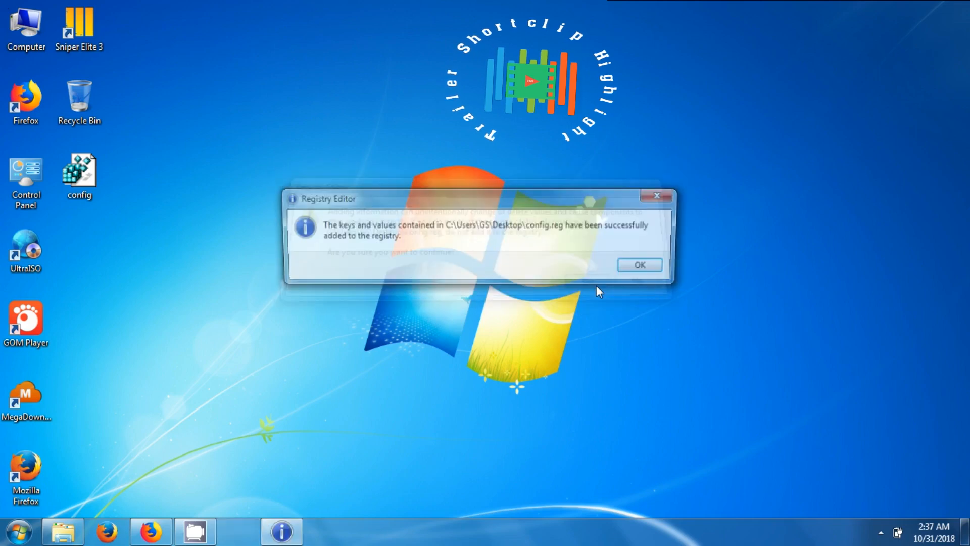
pyautogui.click(640, 265)
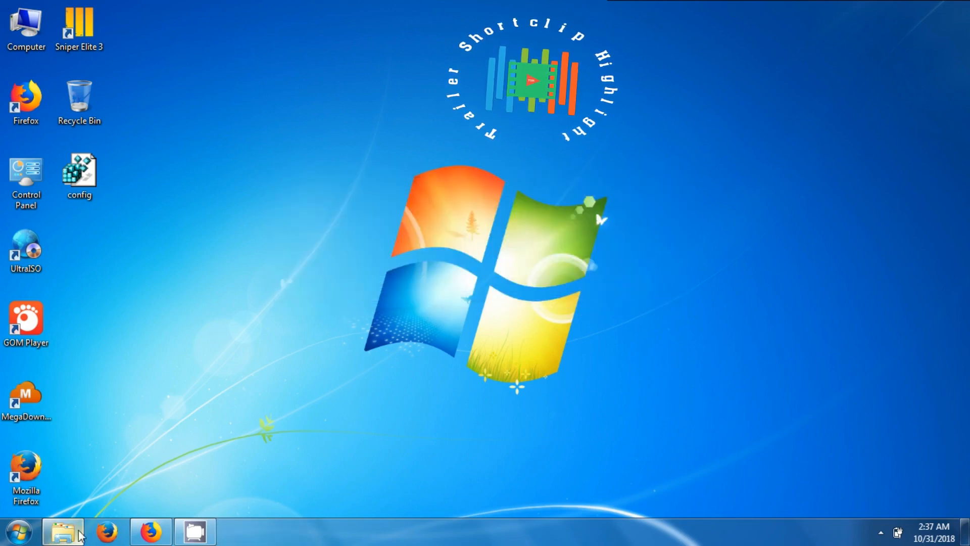
# - Rerun ChromeSetup so the installer reaches its 'On your marks...' screen
pyautogui.rightClick(370, 198)
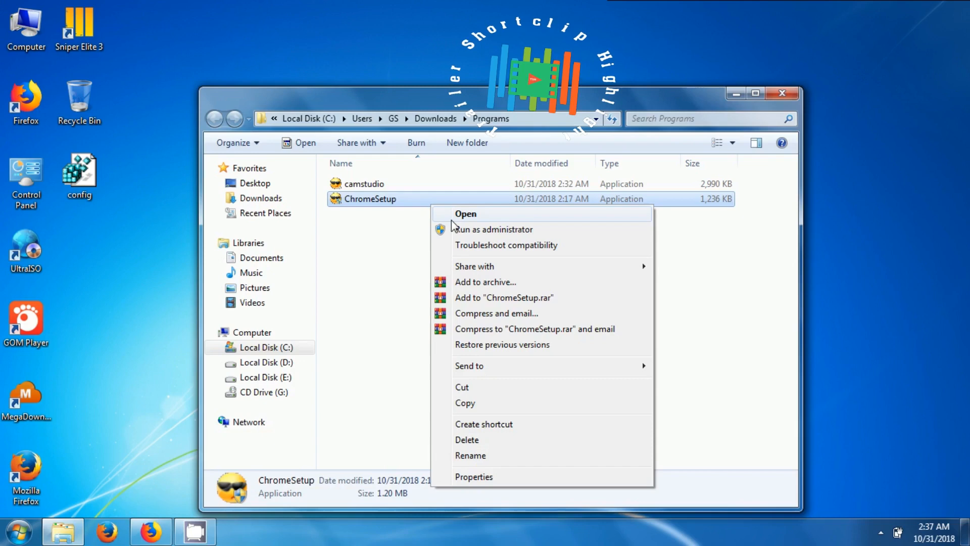
pyautogui.click(610, 283)
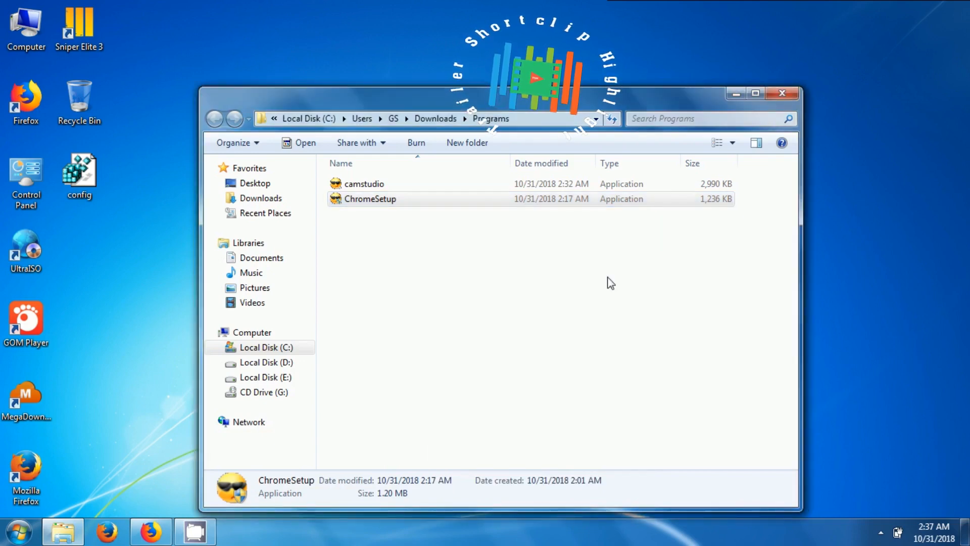
pyautogui.doubleClick(370, 199)
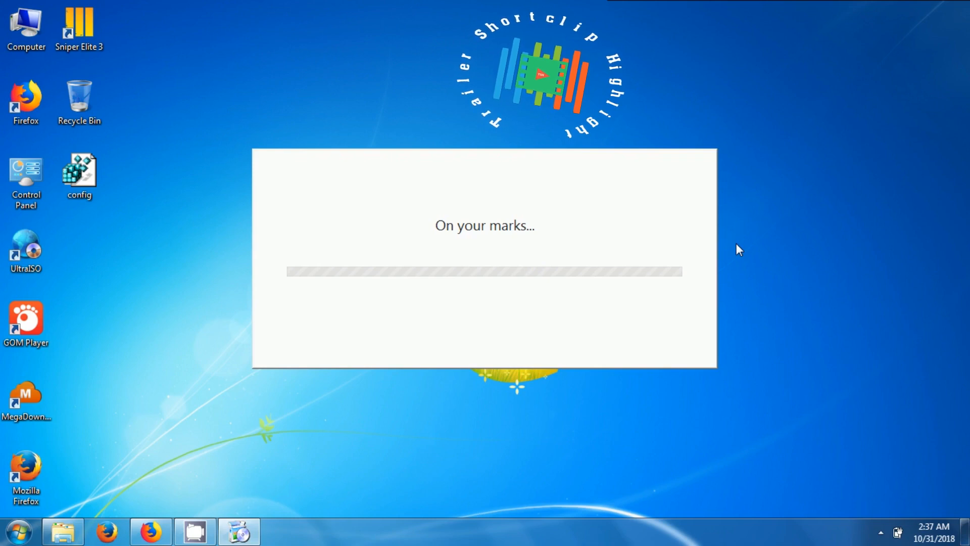
pyautogui.moveTo(664, 259)
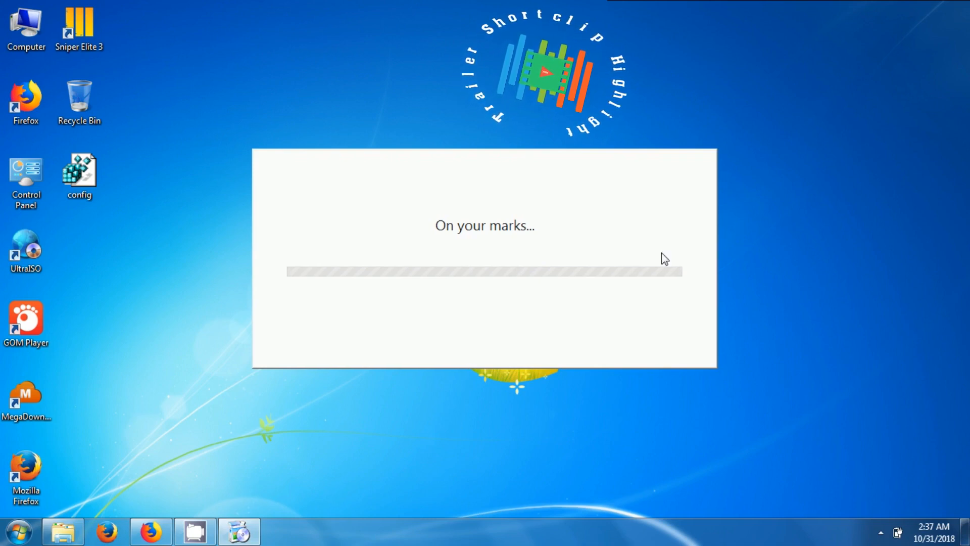
pyautogui.moveTo(766, 244)
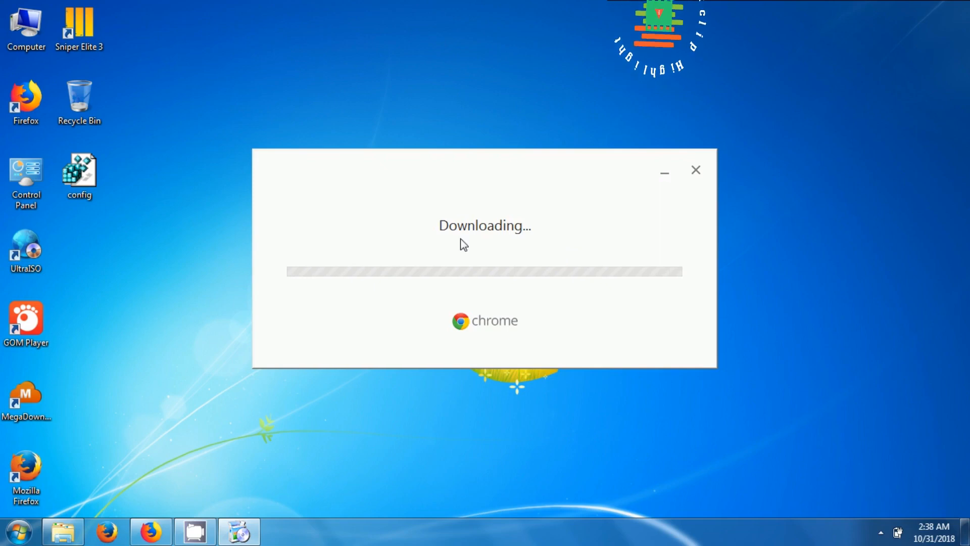
pyautogui.moveTo(696, 172)
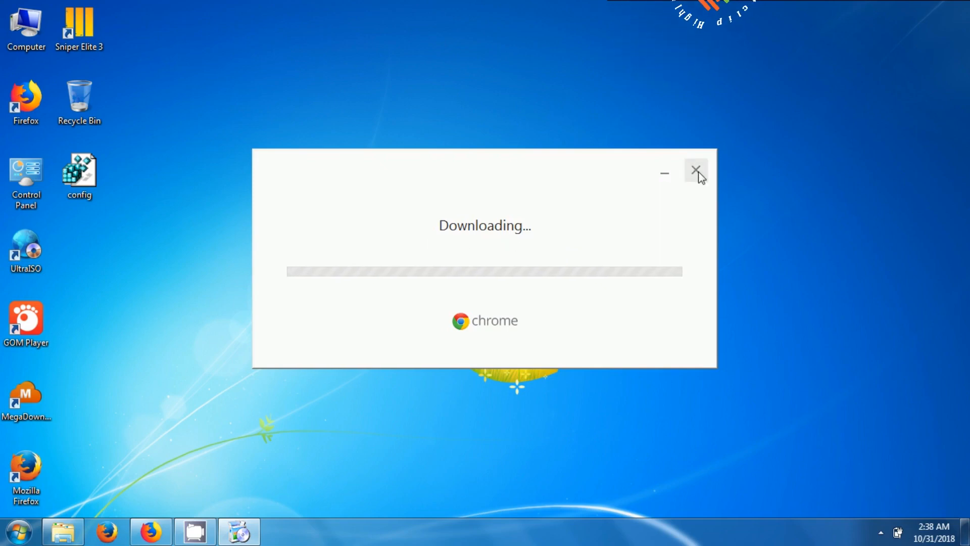